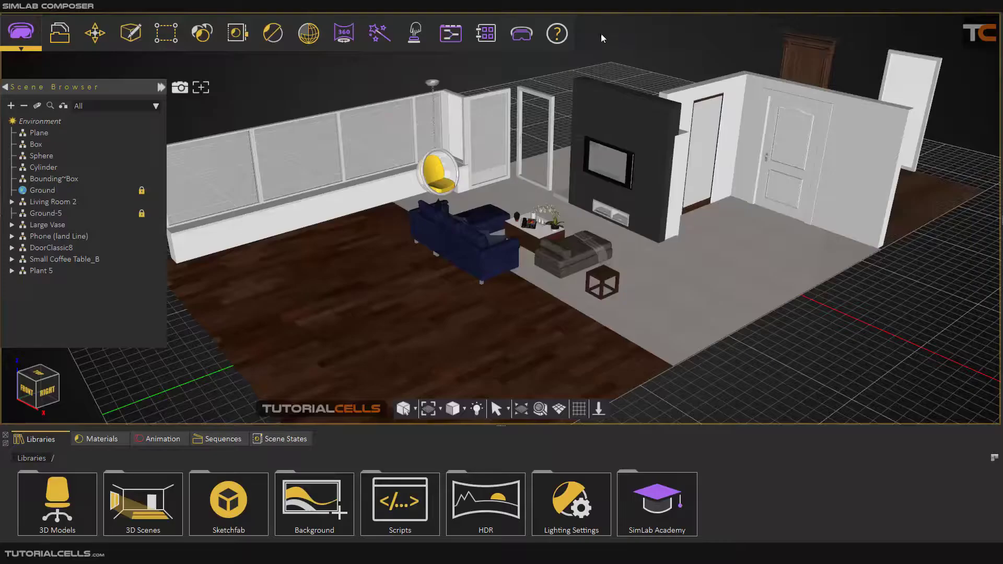
Open the Create menu listing Lights, Shapes, Billboard and other objects.
left_click(128, 30)
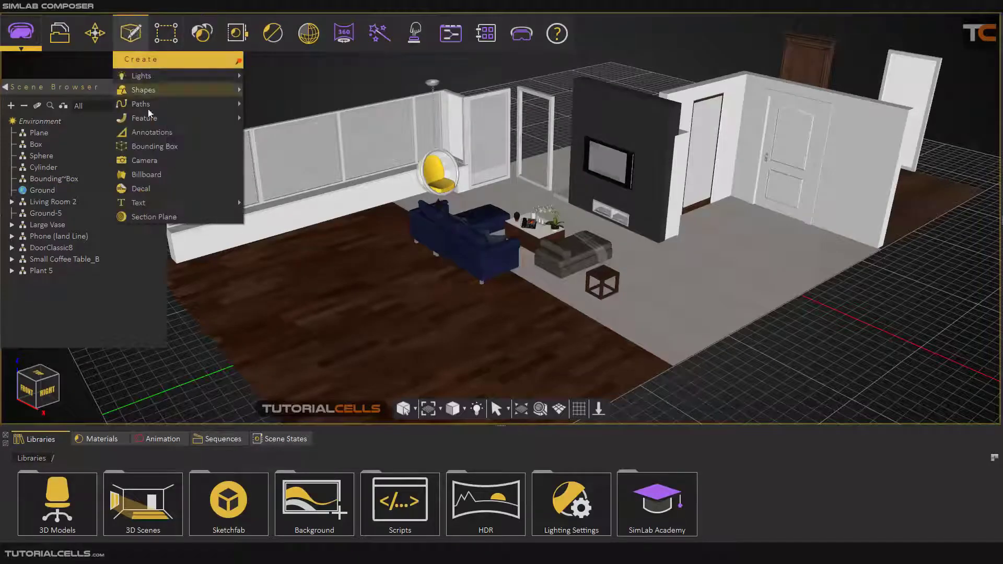
mouse_move(172, 174)
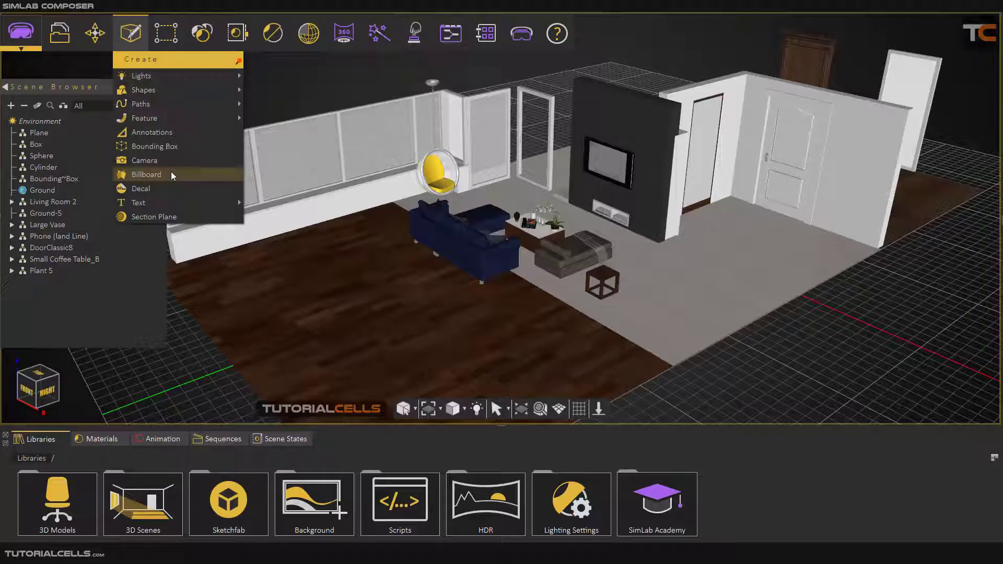
Choose Billboard from the Create menu to start a new billboard.
left_click(146, 175)
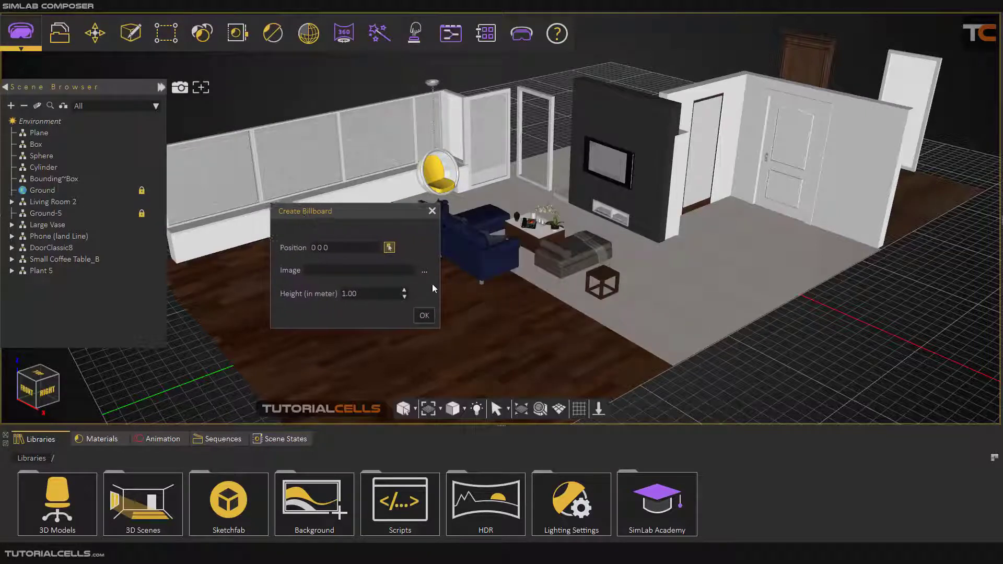
mouse_move(762, 137)
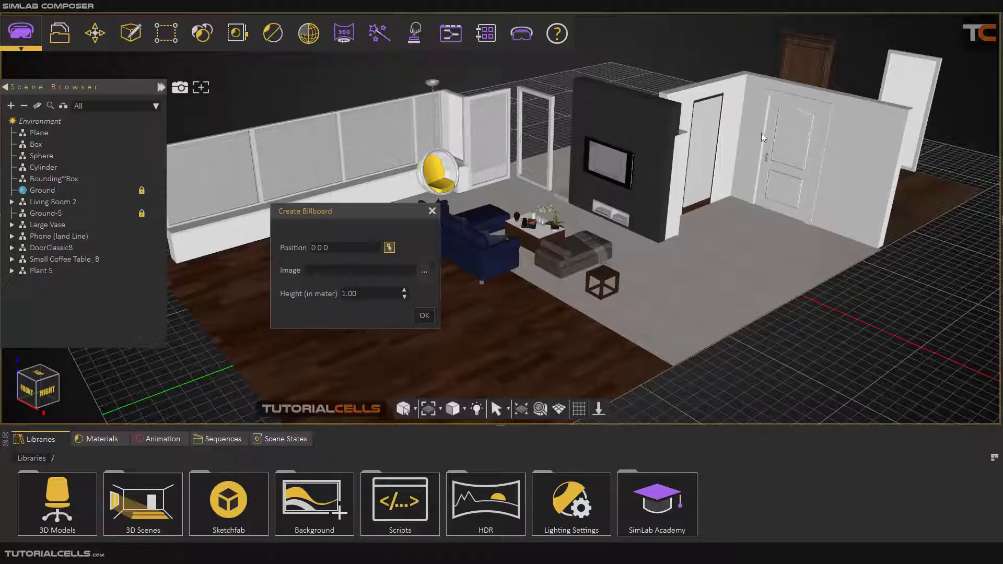
mouse_move(724, 255)
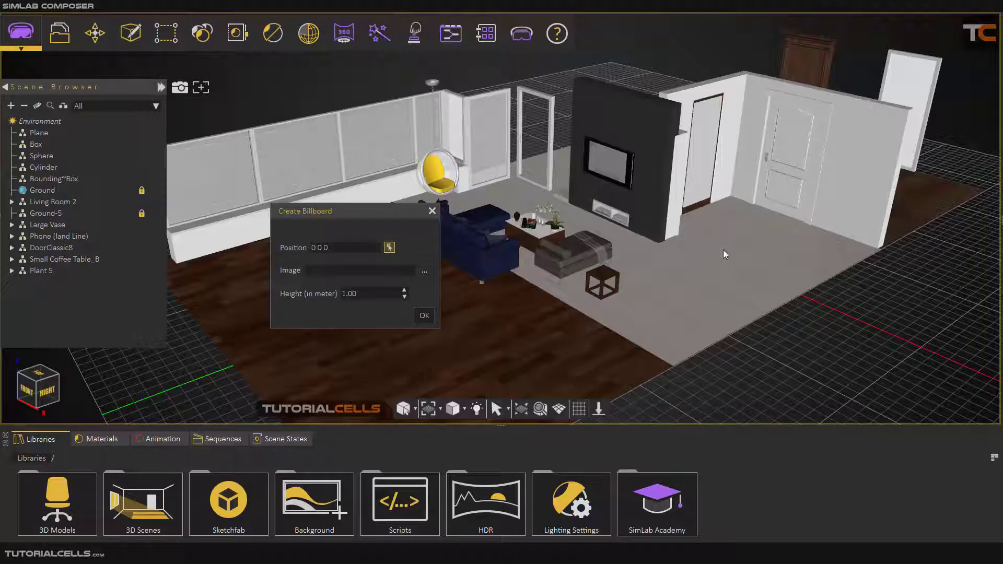
mouse_move(734, 270)
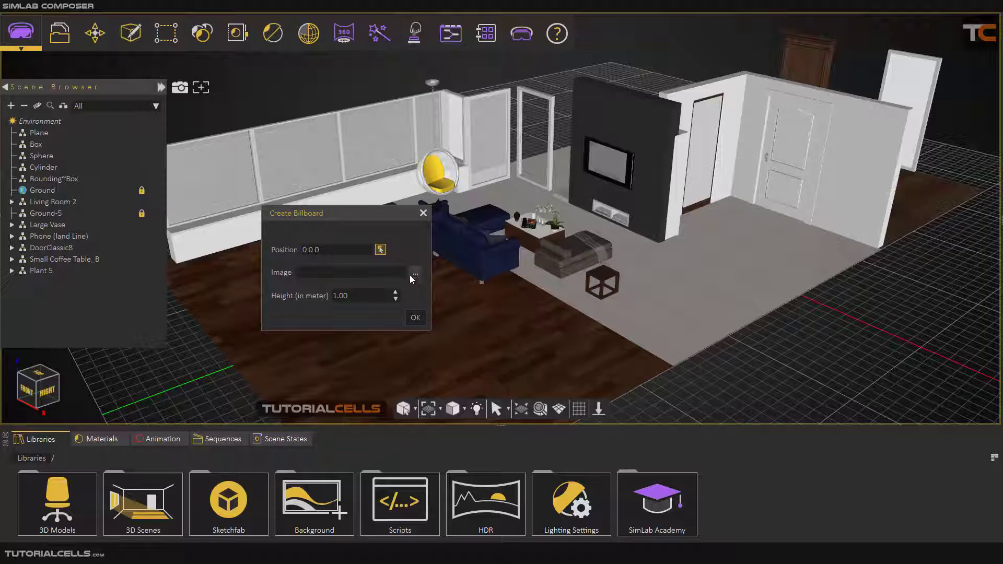
mouse_move(416, 282)
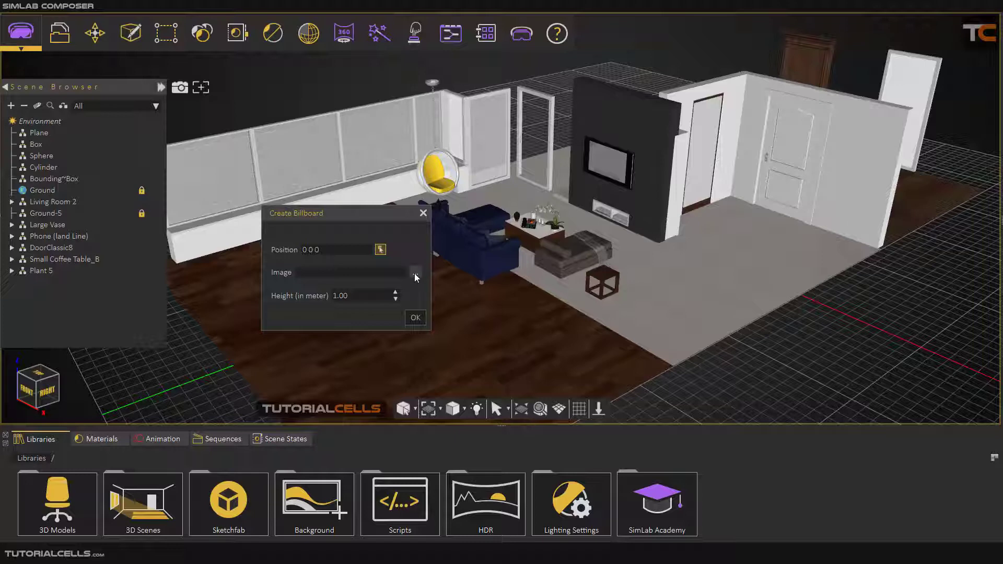
Give the billboard the clipart1750789.png image and a height of 6 metres.
left_click(415, 272)
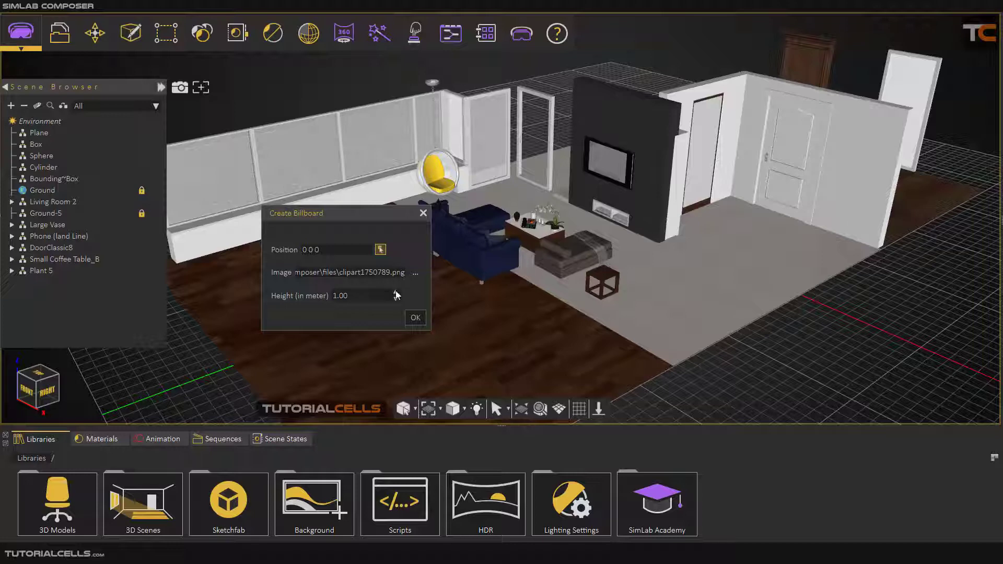
type("5.00")
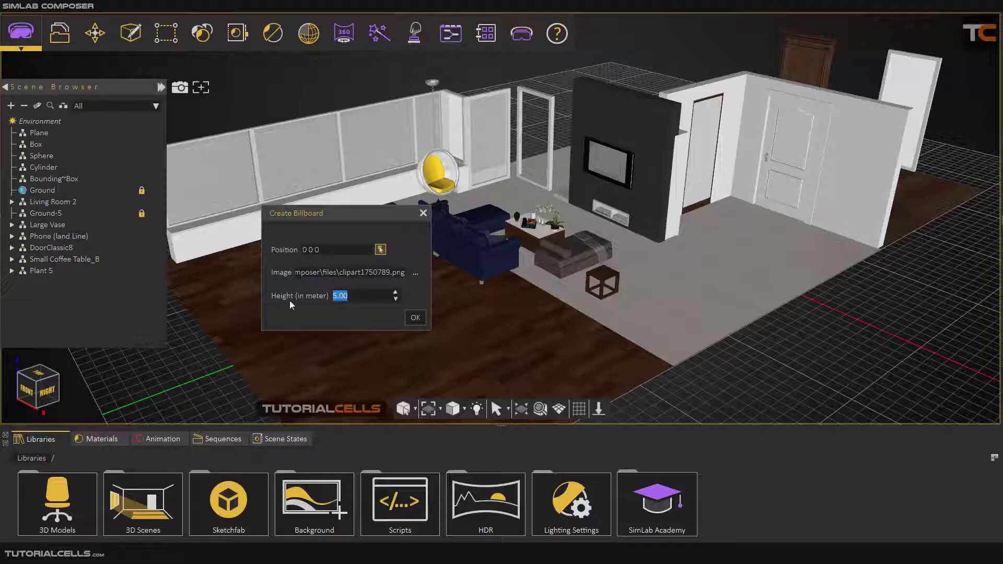
left_click(396, 293)
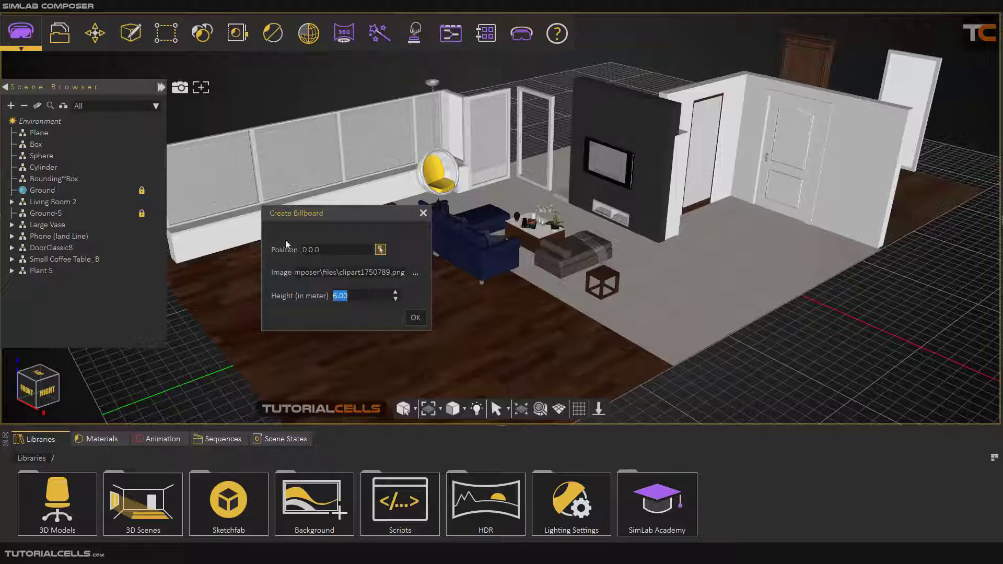
mouse_move(741, 241)
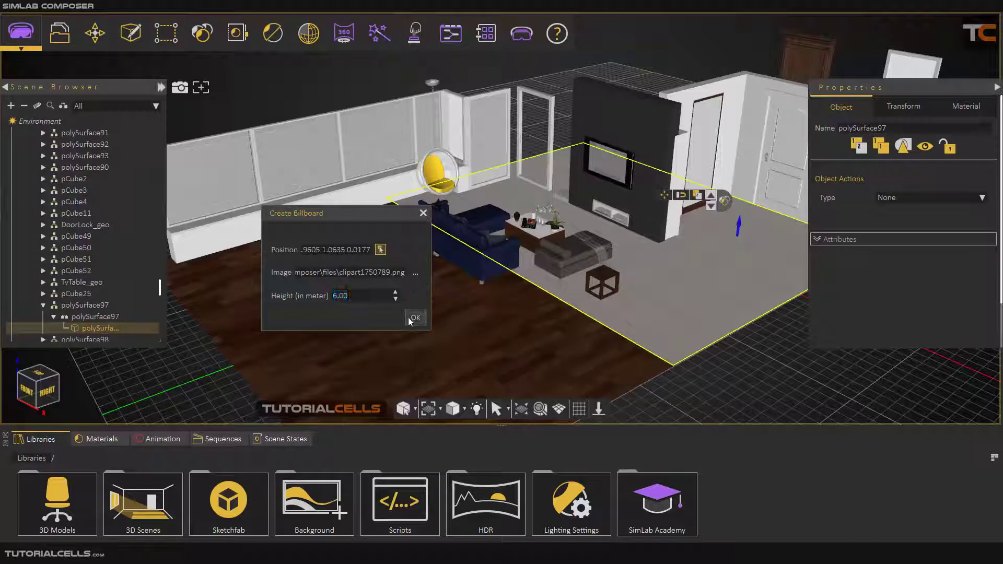
Confirm the 6-metre tree billboard and orbit the view around it.
left_click(415, 317)
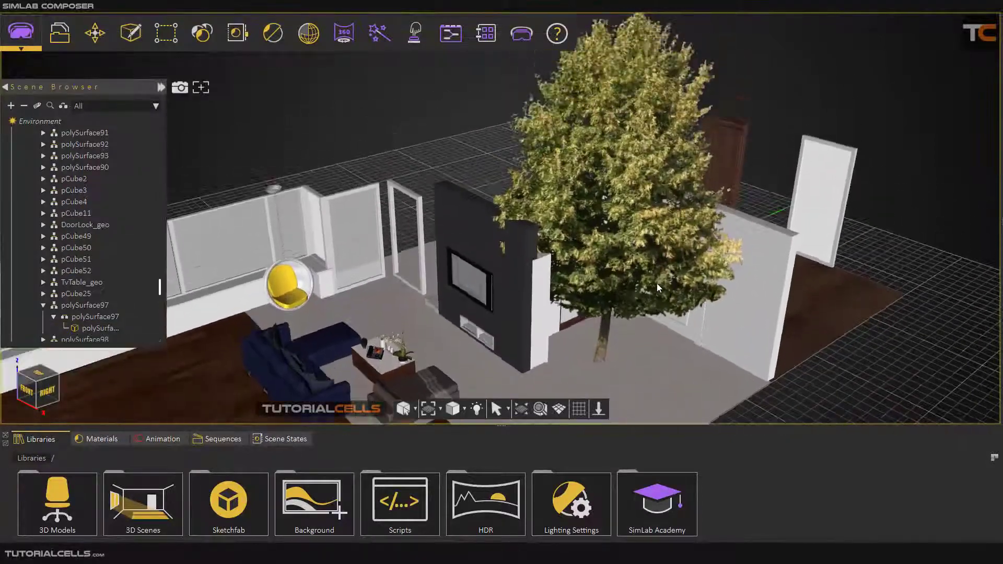
left_click_drag(658, 288, 576, 229)
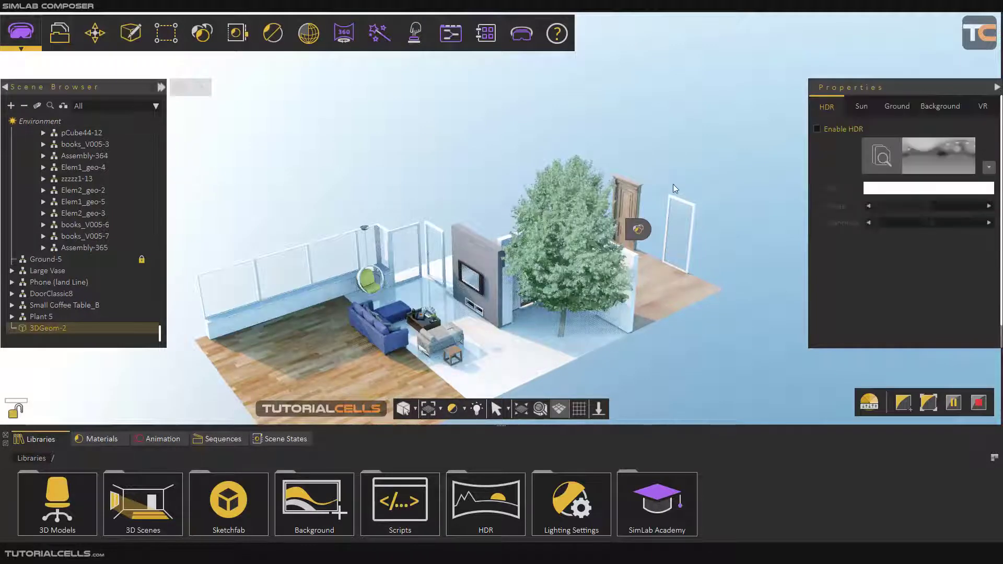
Lower sun turbidity to 6, sun strength to about 1.13 and sky strength to 0.32.
left_click(862, 106)
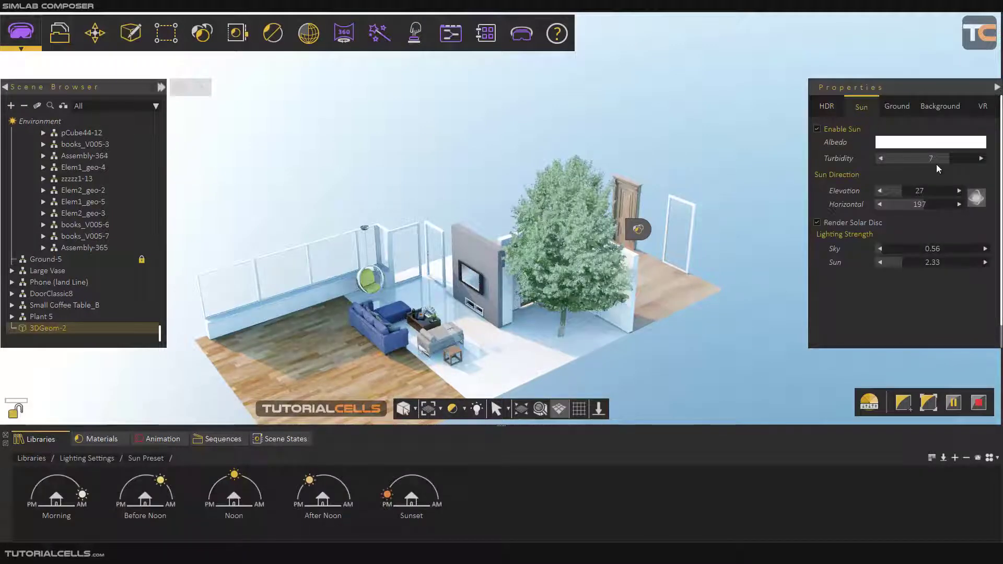
left_click_drag(921, 158, 903, 158)
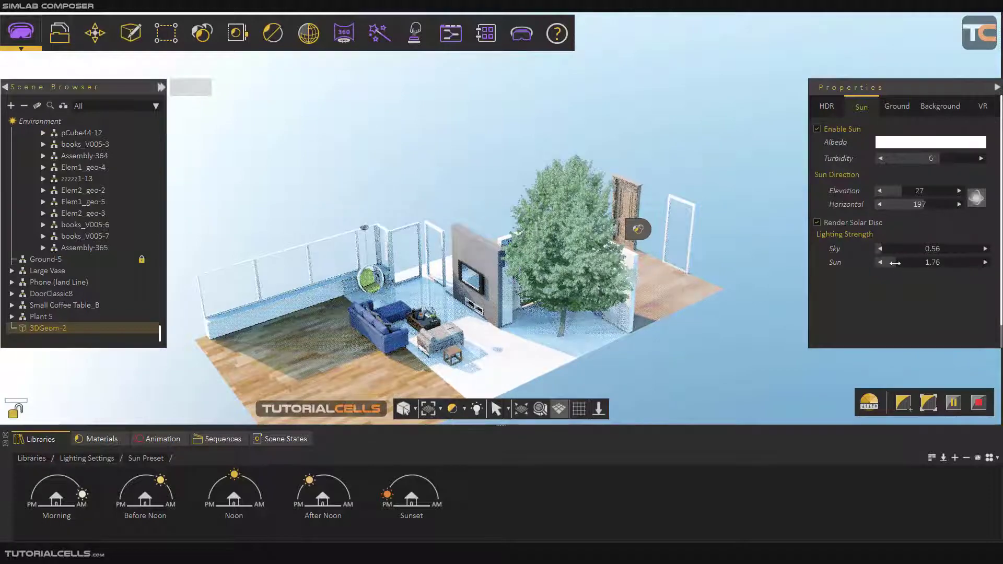
left_click_drag(902, 262, 890, 262)
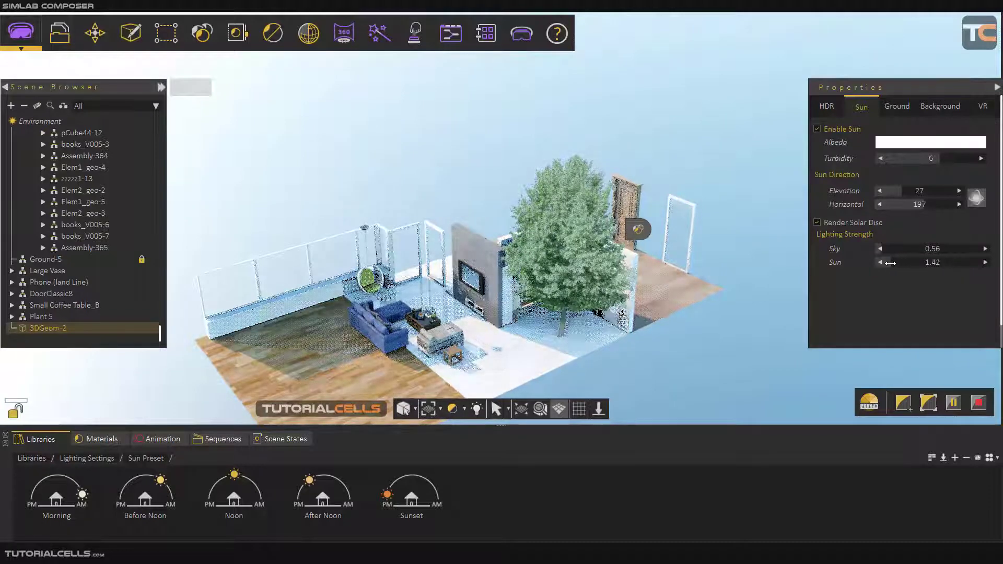
left_click_drag(922, 248, 883, 248)
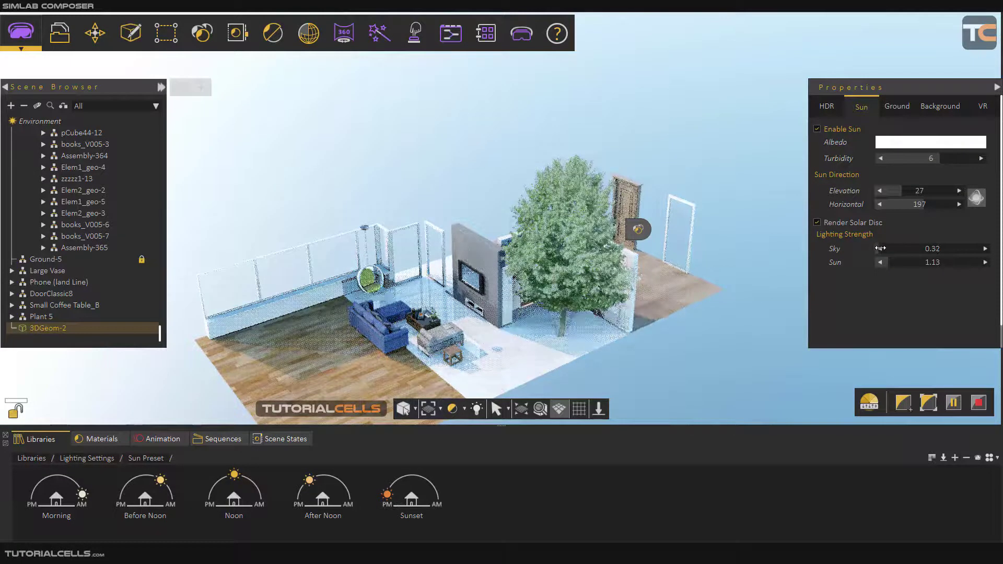